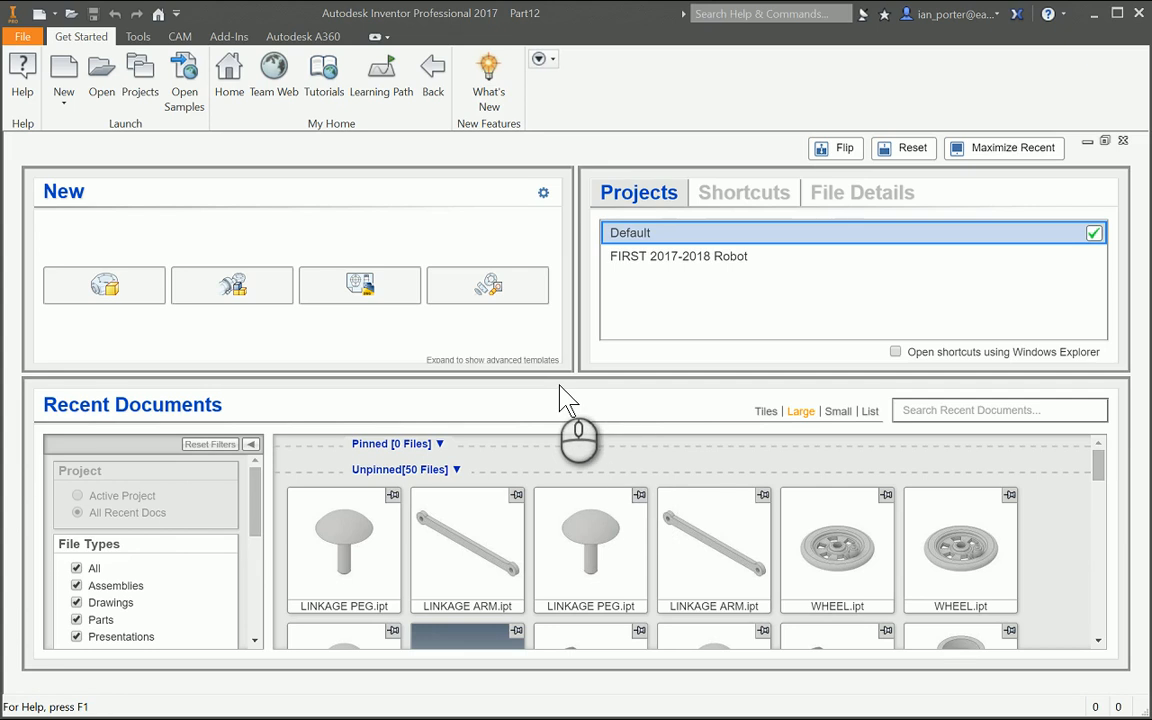
mouse_move(288, 135)
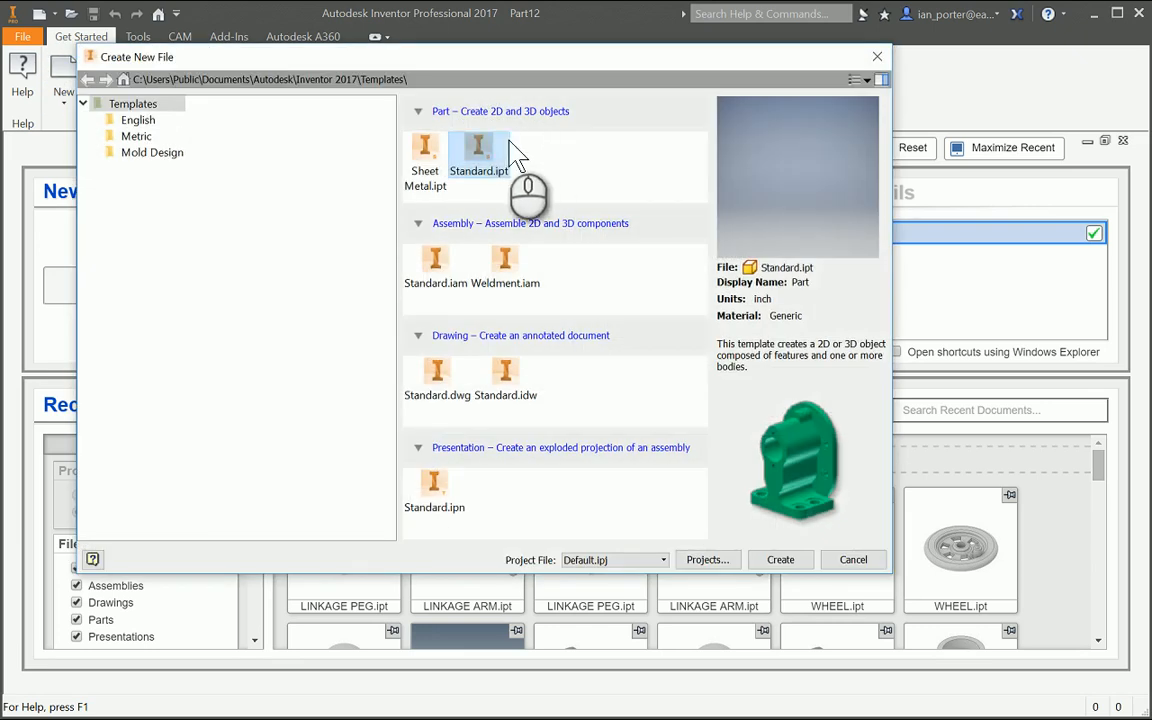
- Create a new part from the Standard.ipt inch template
click(780, 559)
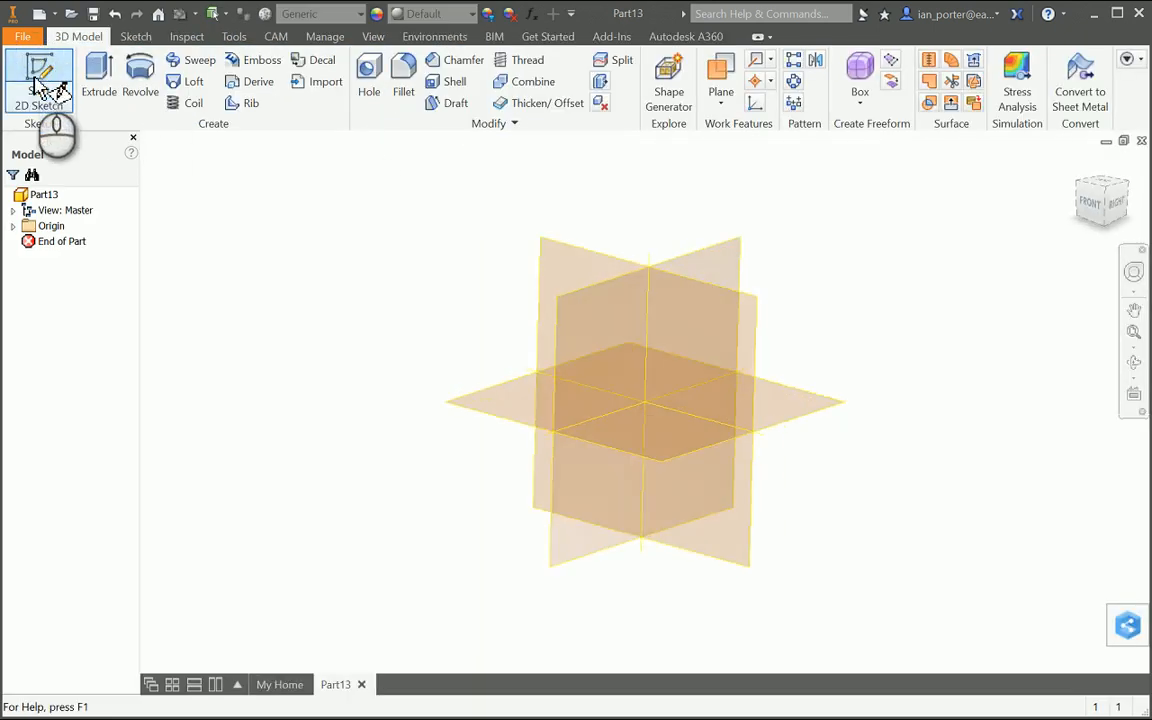
- Start a 2D sketch on the XY plane
click(39, 80)
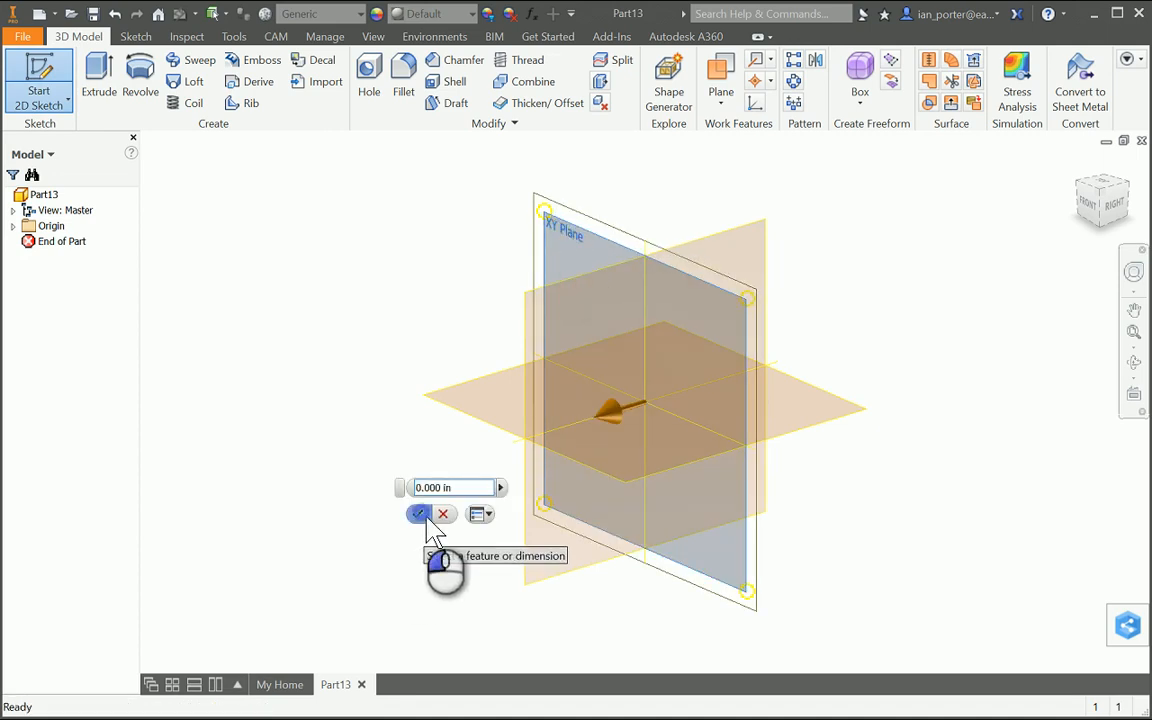
click(419, 513)
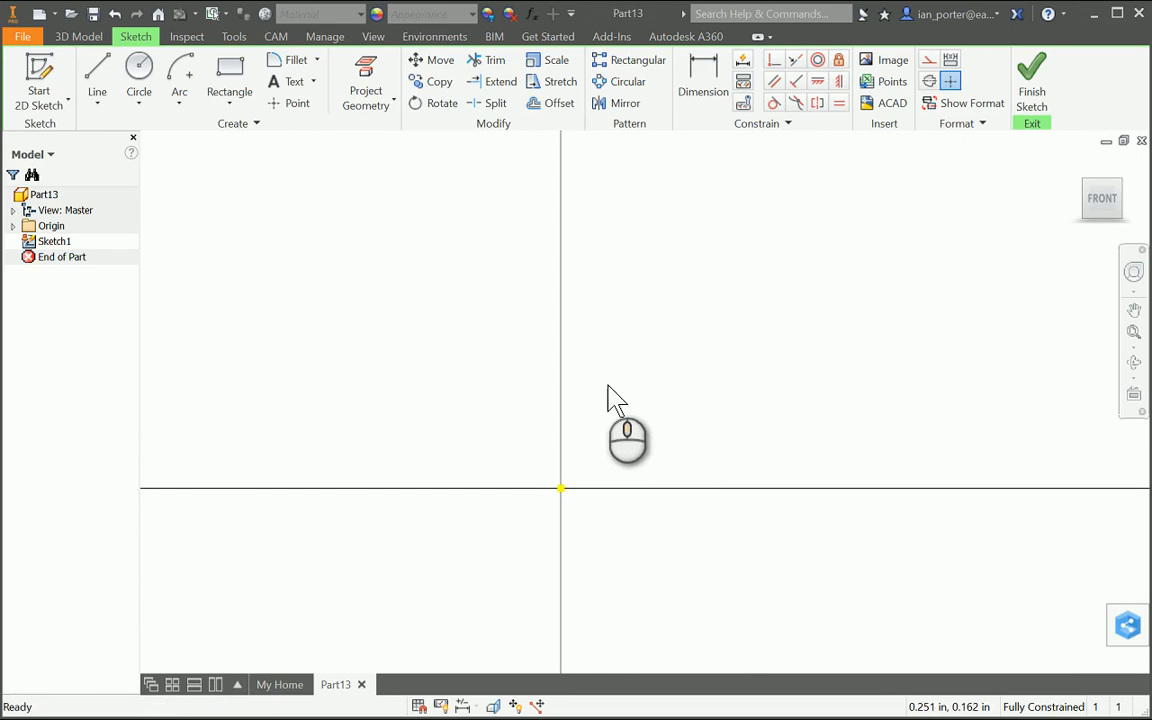
- Draw a .65 vertical line from the origin and a .125 base line
click(97, 75)
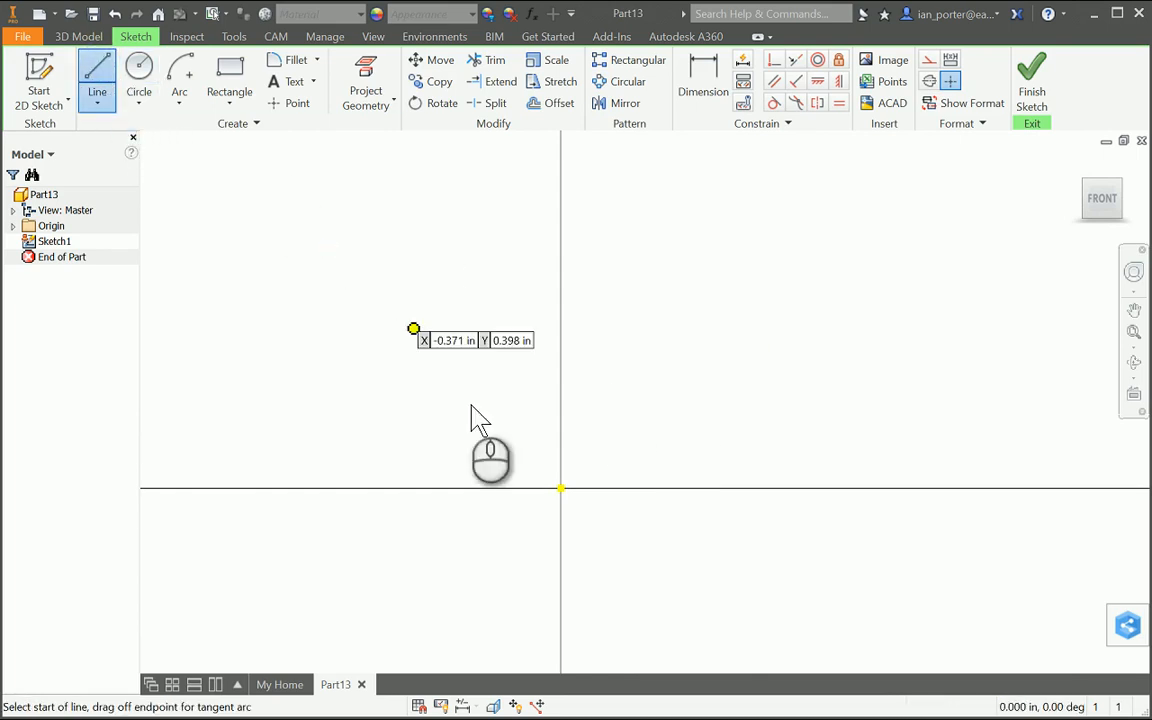
mouse_move(561, 489)
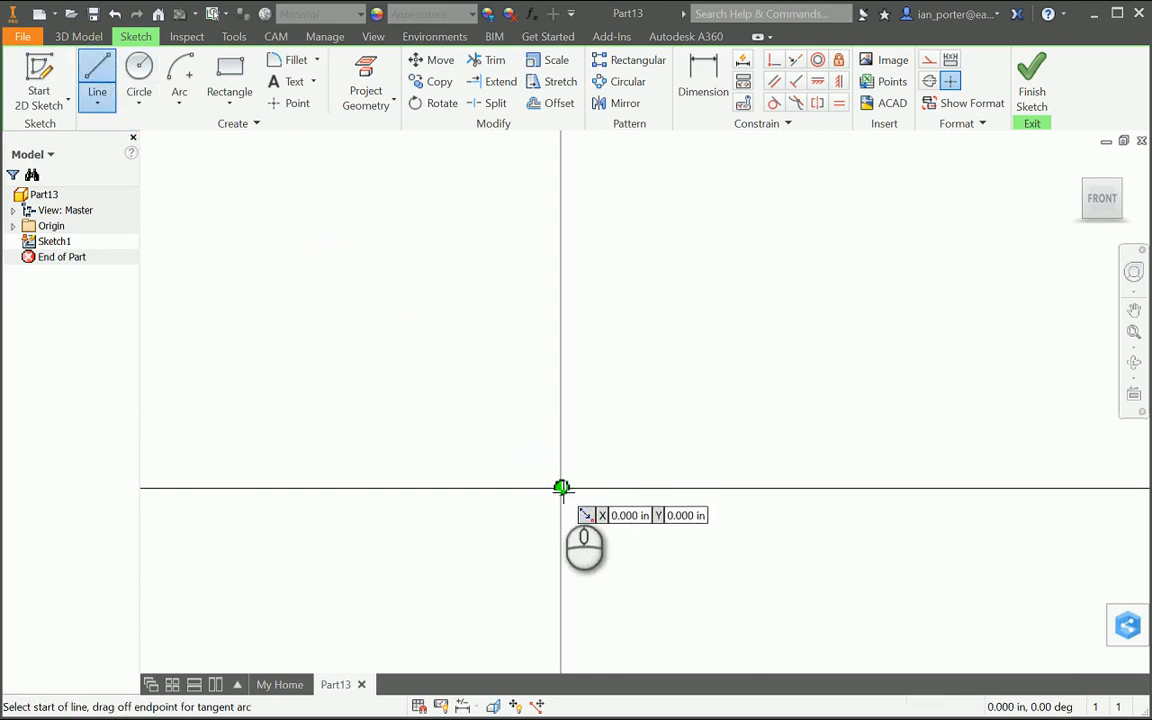
drag(562, 489, 562, 188)
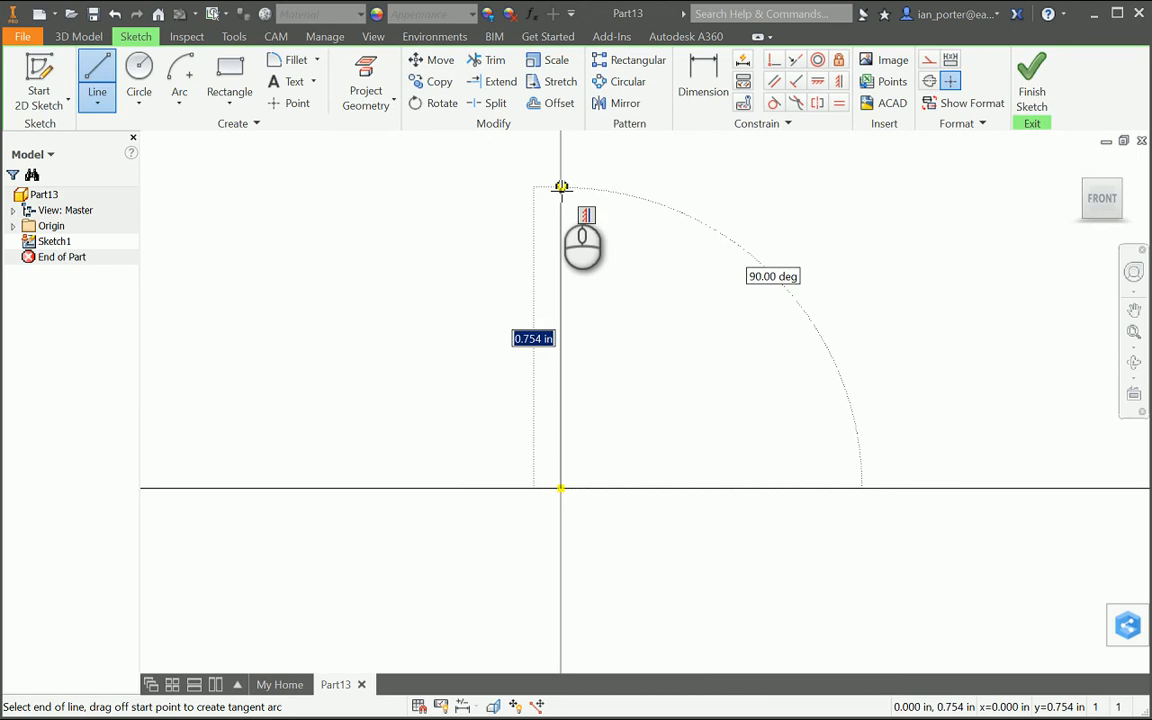
text(.650)
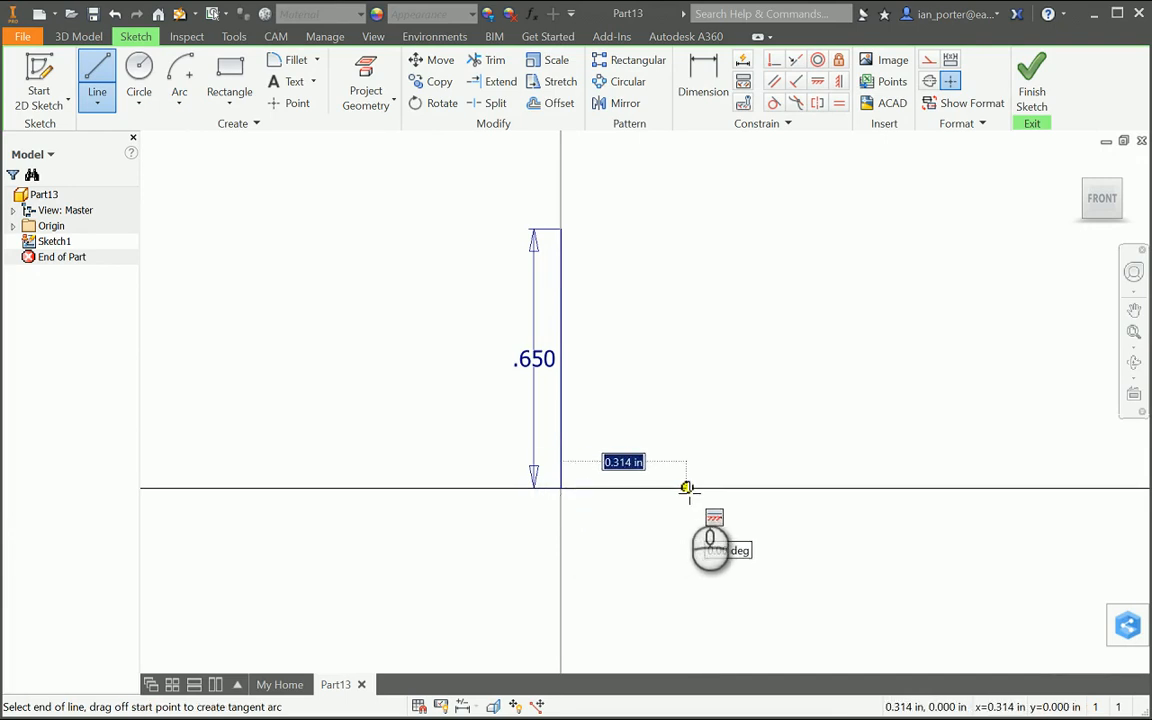
text(.125)
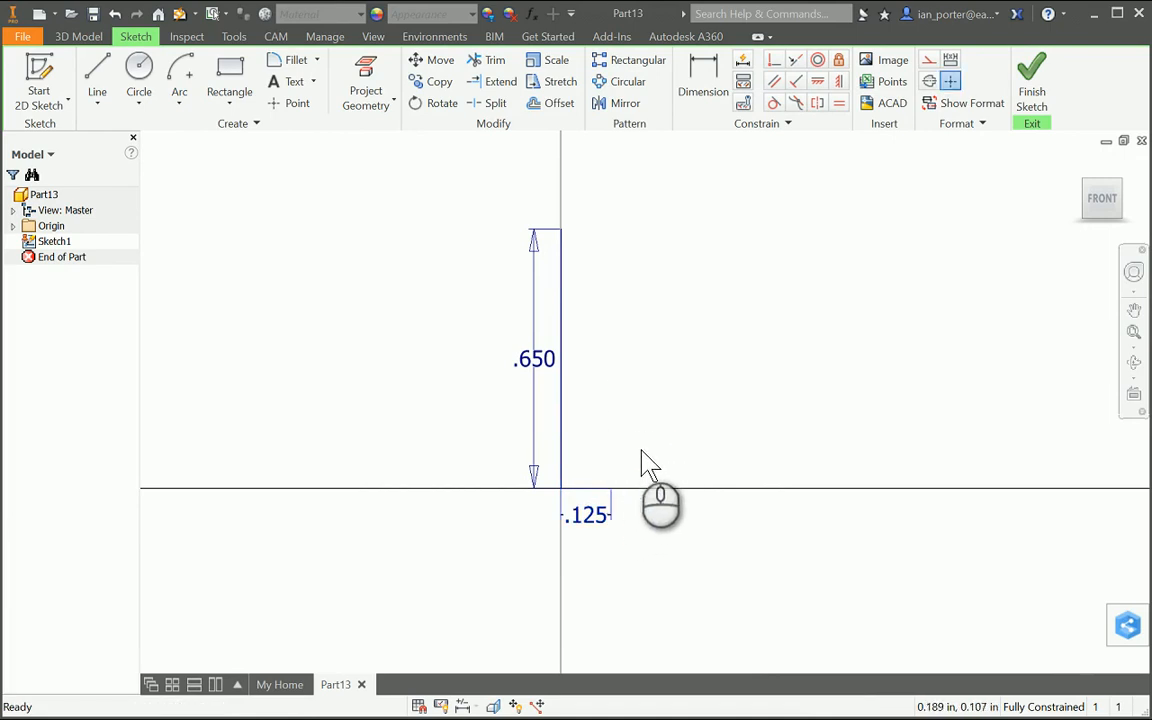
- Draw a .500 vertical shank line up from the end of the base line
click(97, 72)
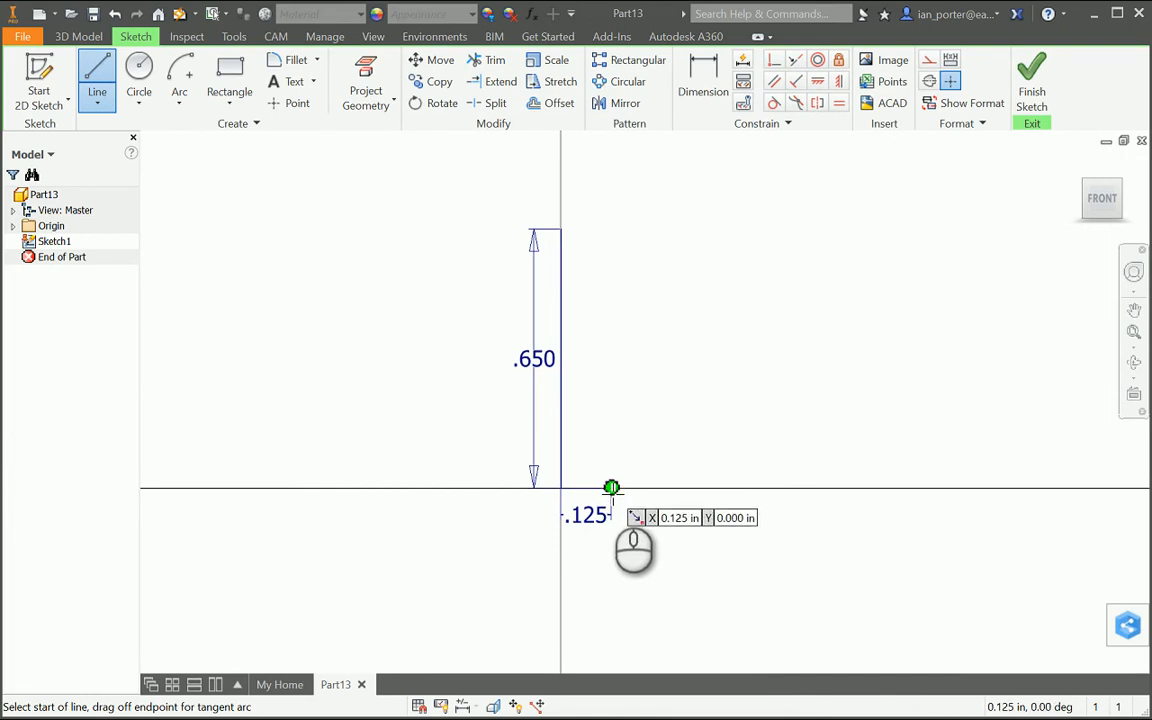
drag(611, 488, 597, 311)
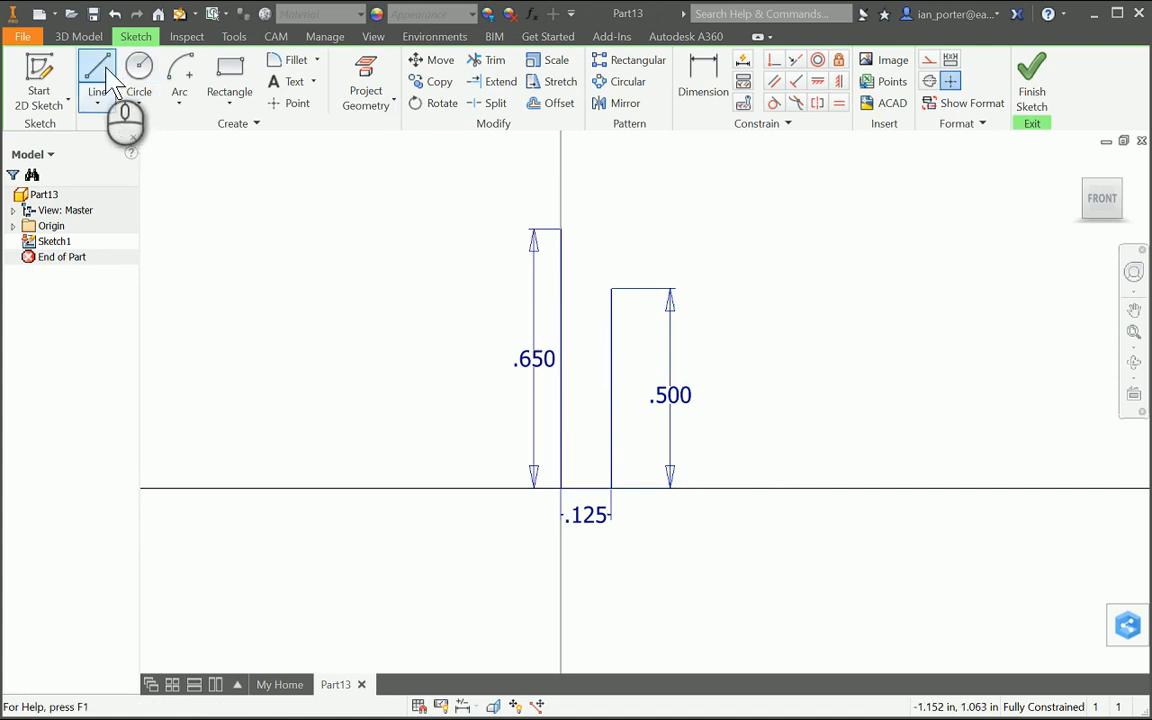
- Reactivate the Line tool for the .075 ledge line
click(97, 75)
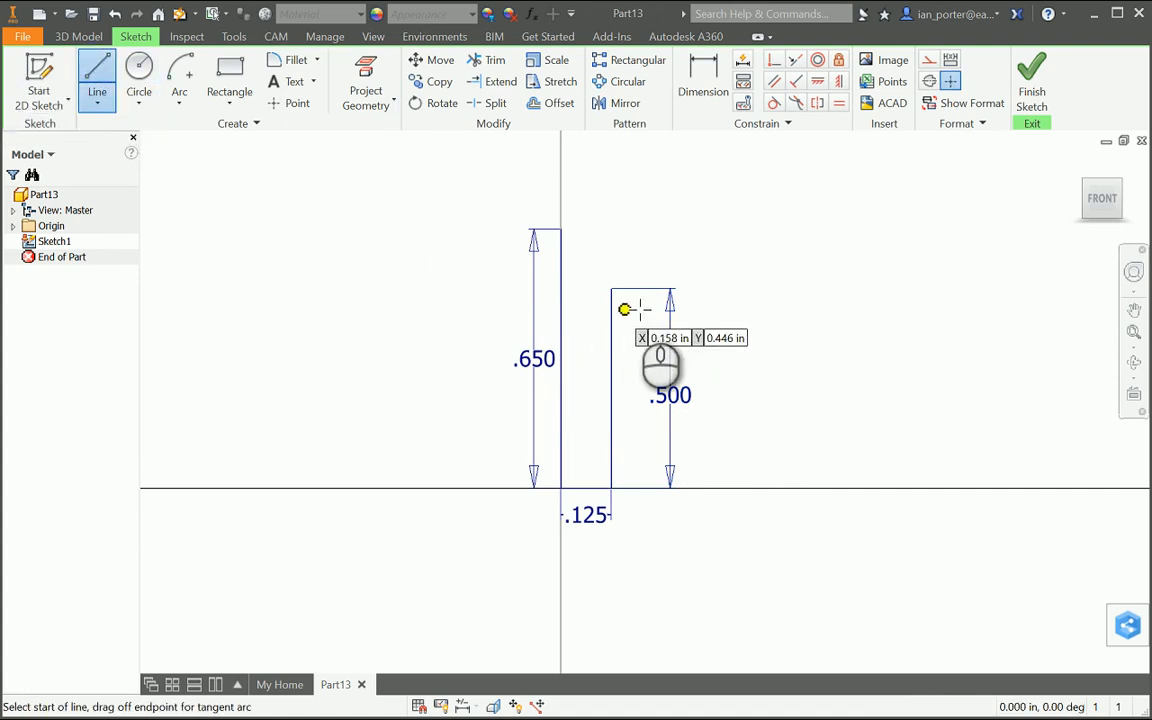
mouse_move(662, 292)
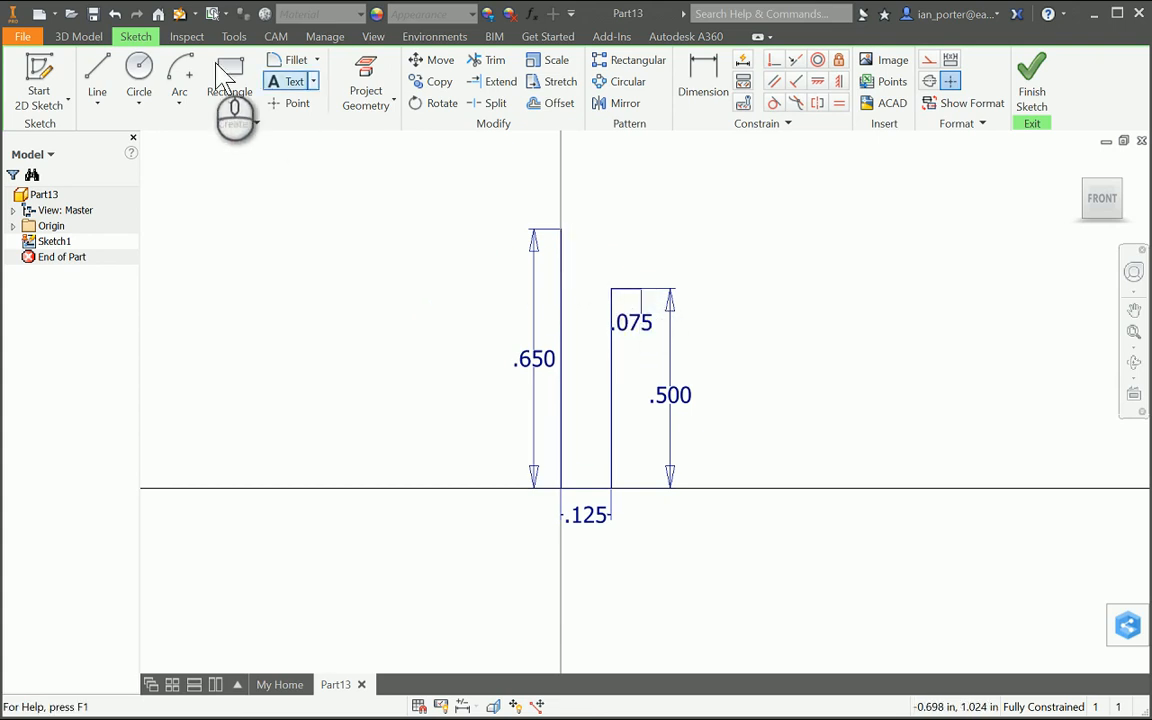
mouse_move(179, 75)
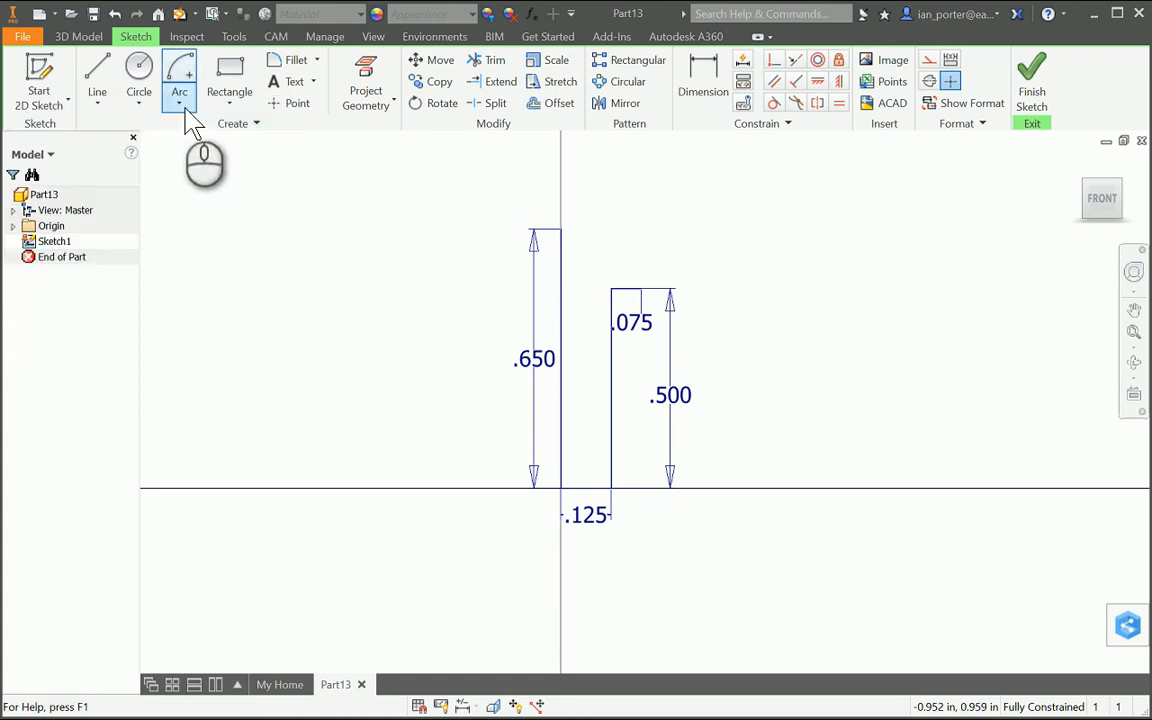
- Draw a center-point arc starting at the top of the .650 line
click(179, 92)
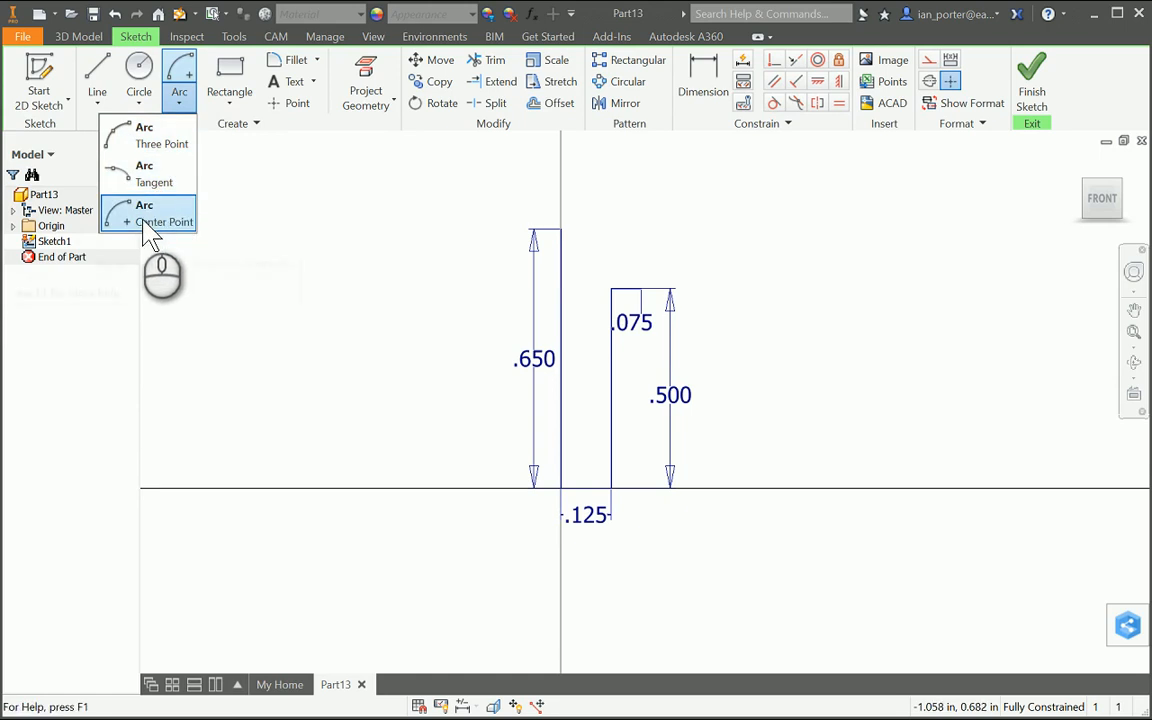
click(165, 213)
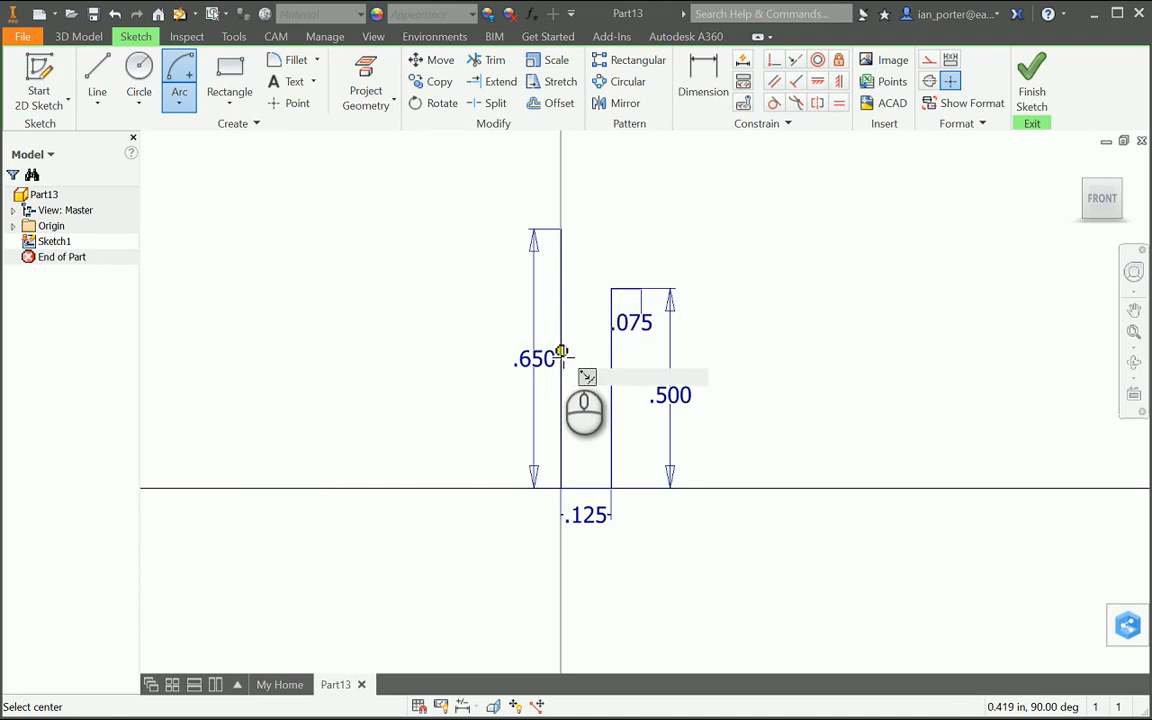
mouse_move(563, 357)
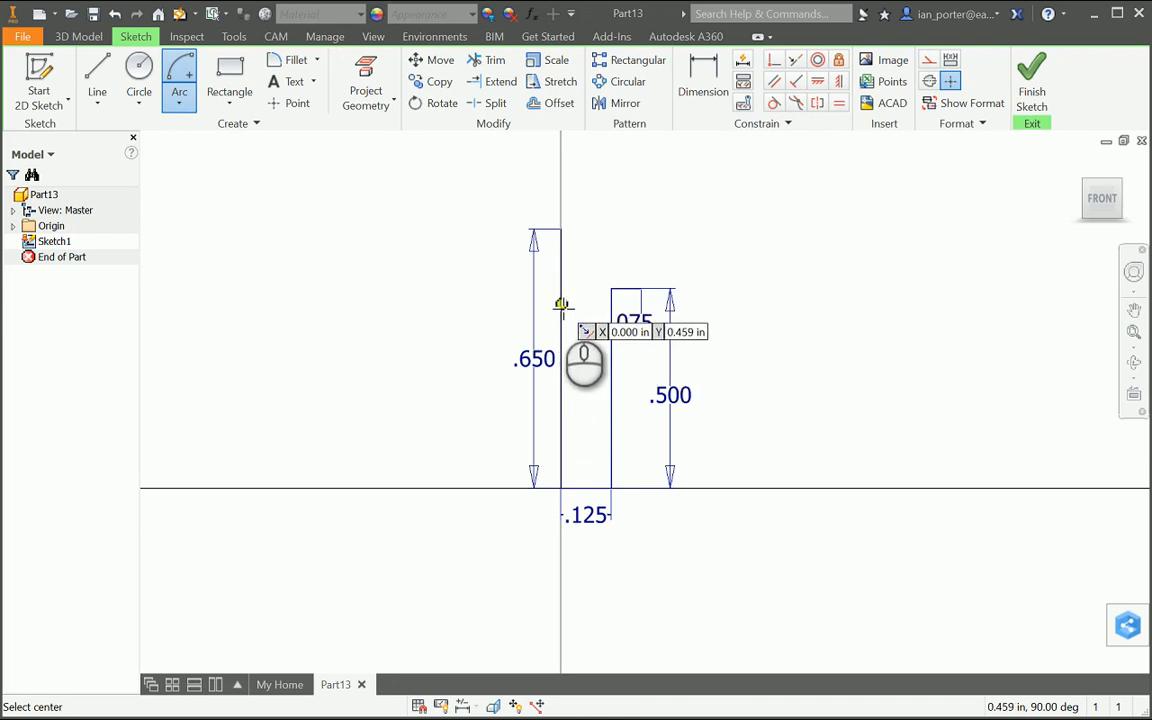
mouse_move(562, 305)
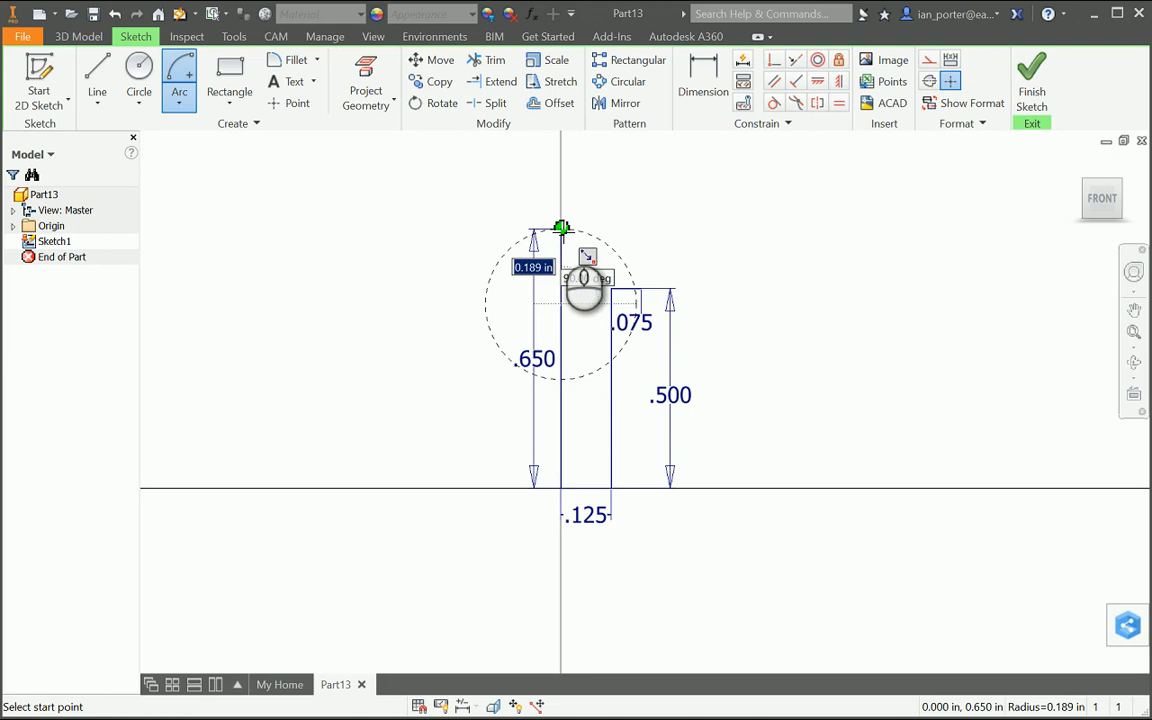
click(560, 227)
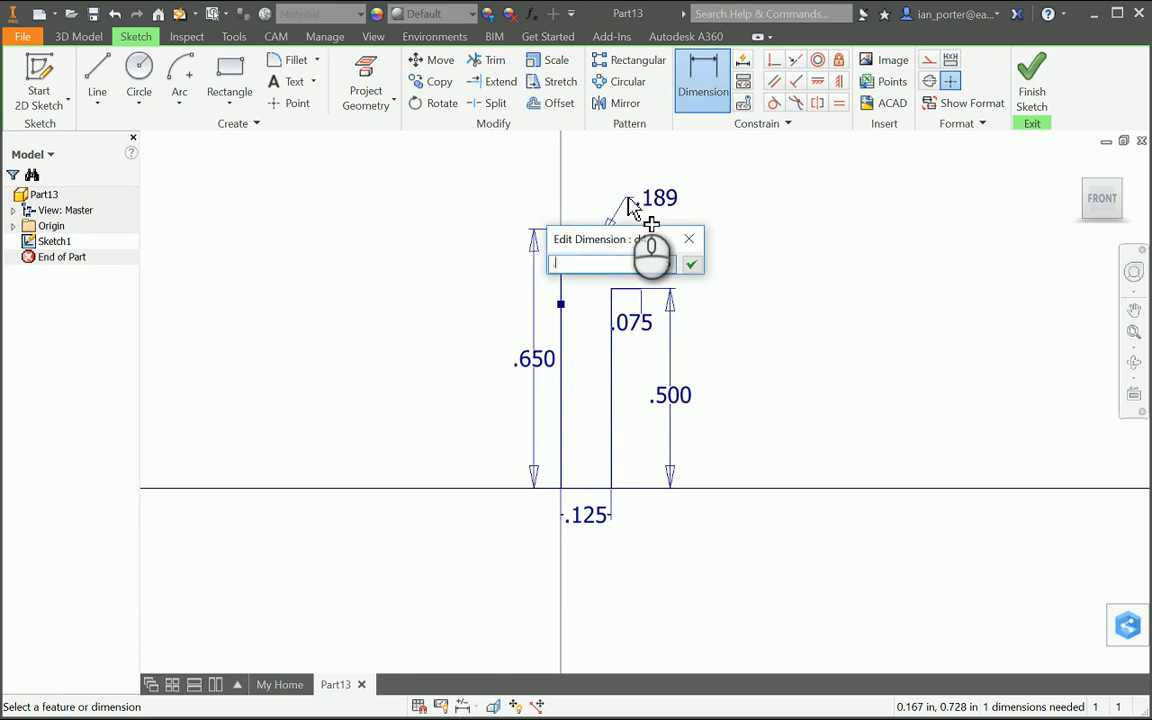
- Dimension the dome arc radius to .208
text(.208)
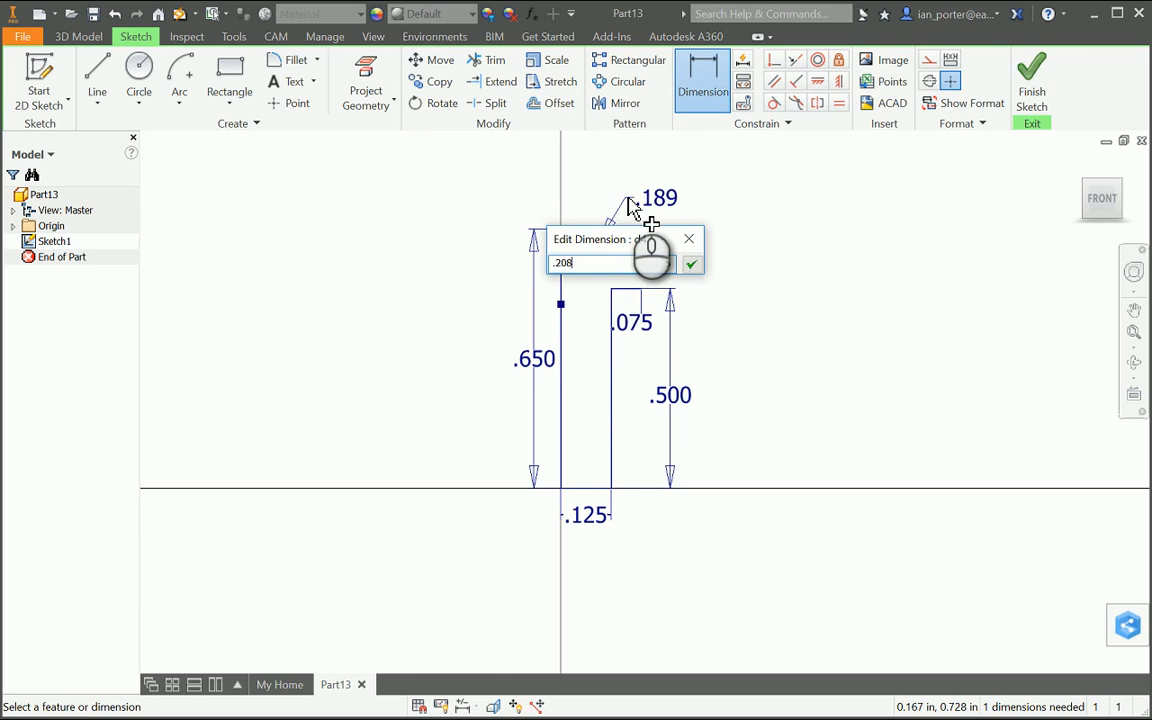
click(691, 263)
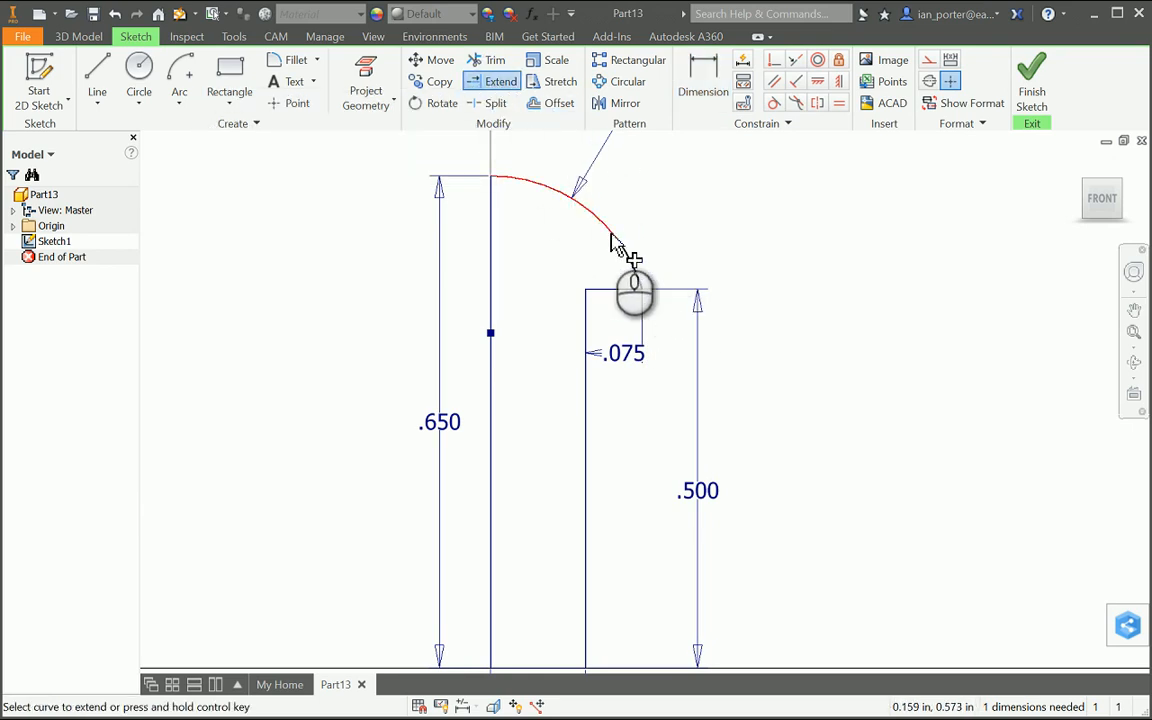
mouse_move(615, 235)
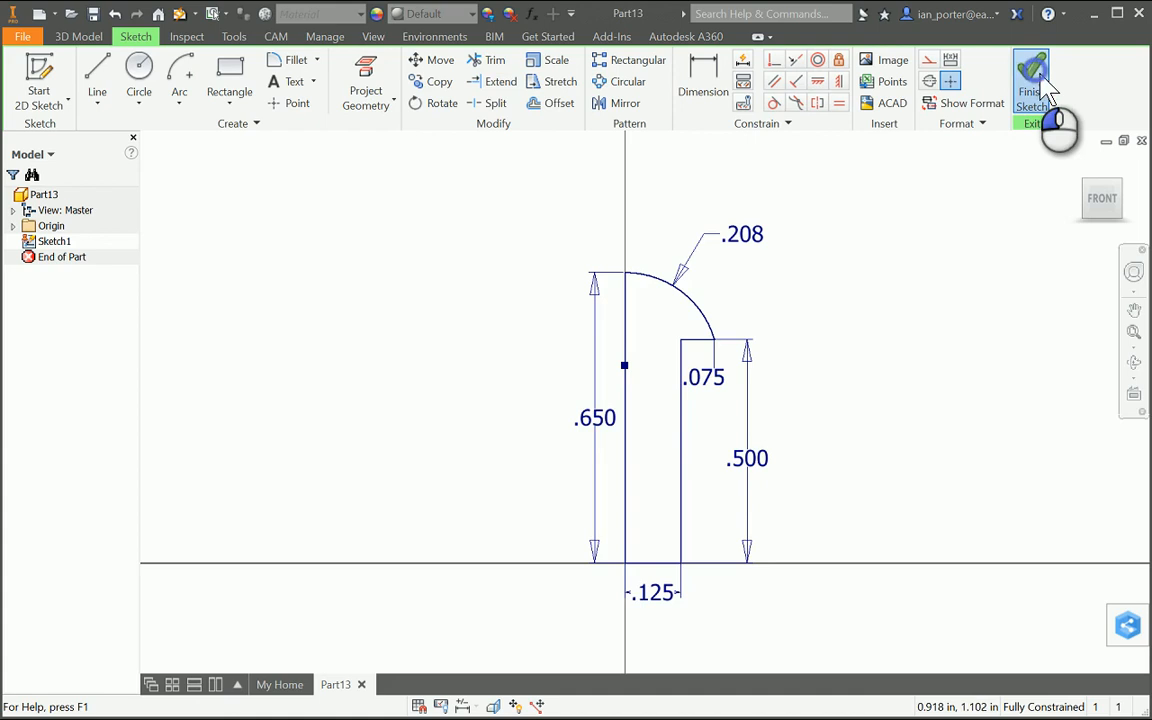
- Finish Sketch1 and revolve its profile a full 360° into Revolution1
click(1031, 80)
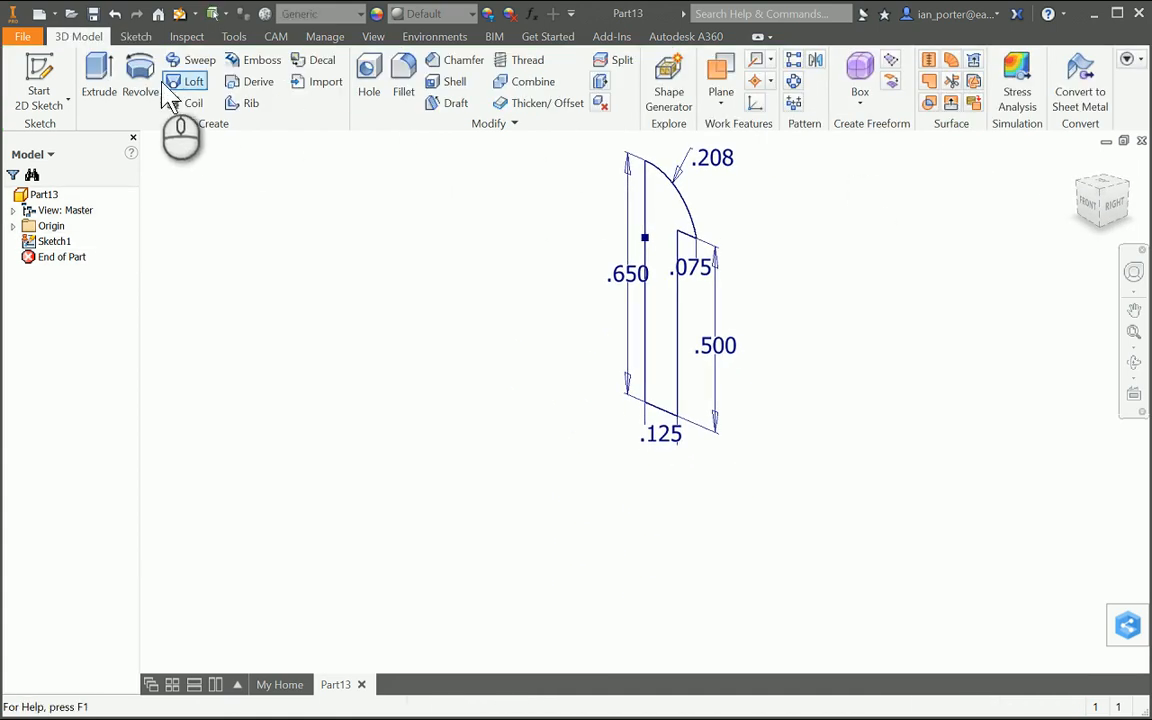
click(140, 75)
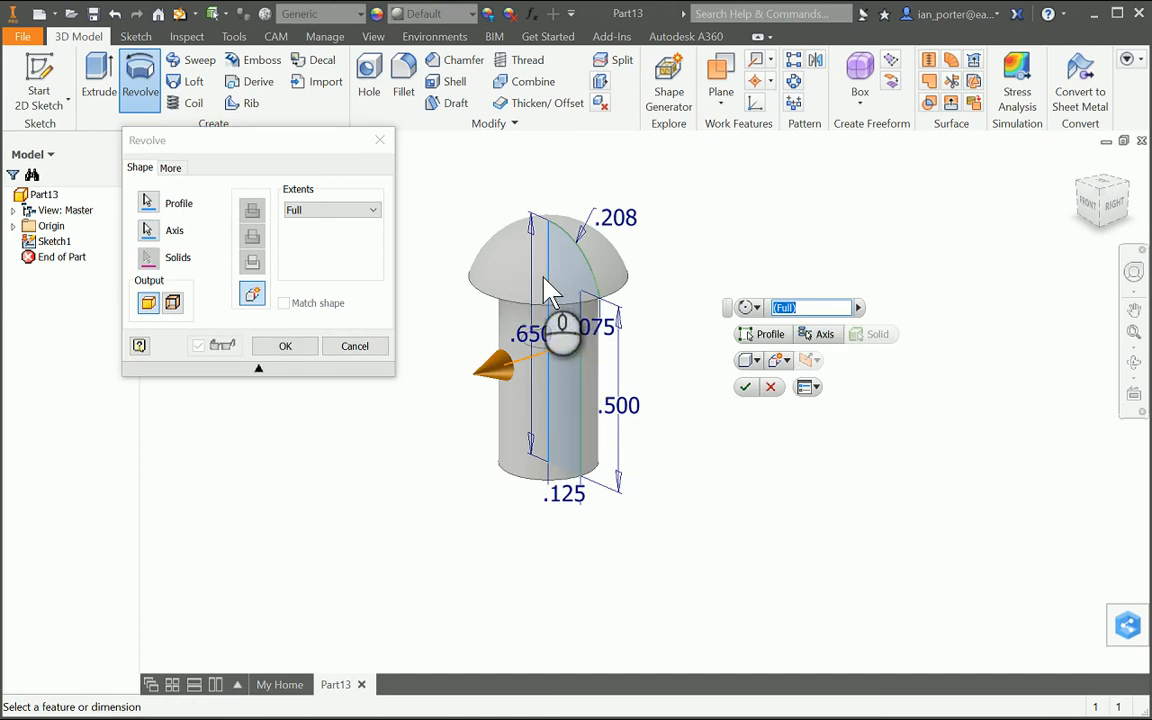
click(285, 345)
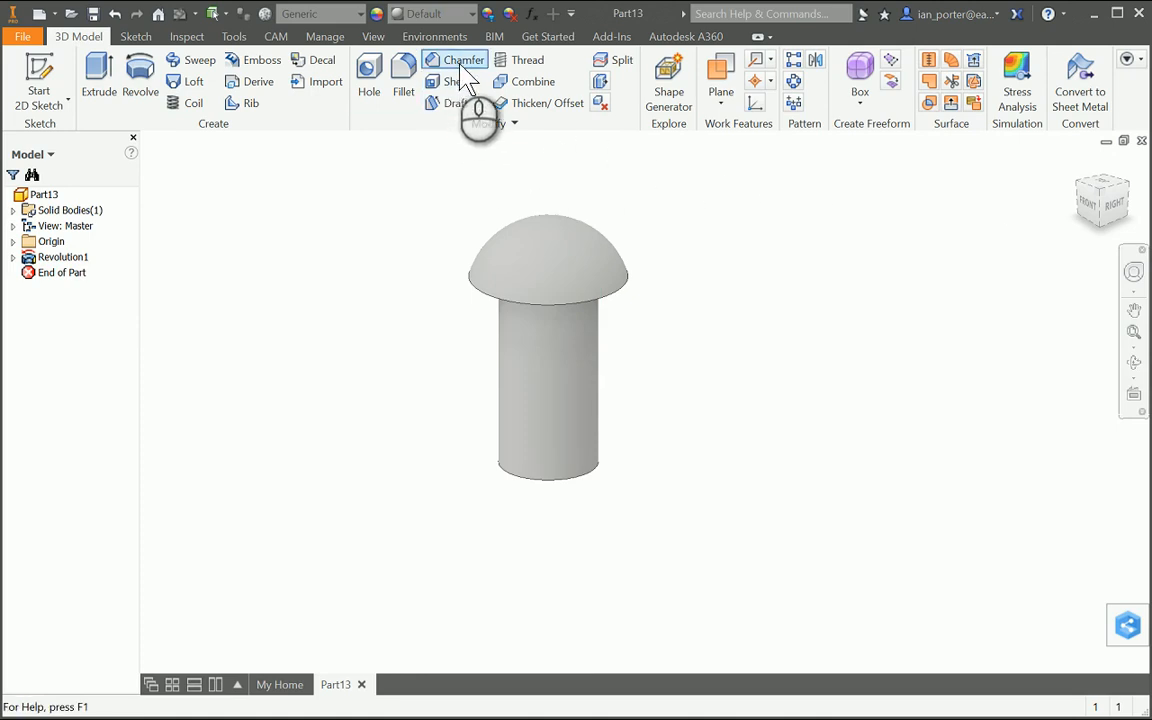
- Chamfer the shank's bottom circular edge with a .01 distance
click(462, 59)
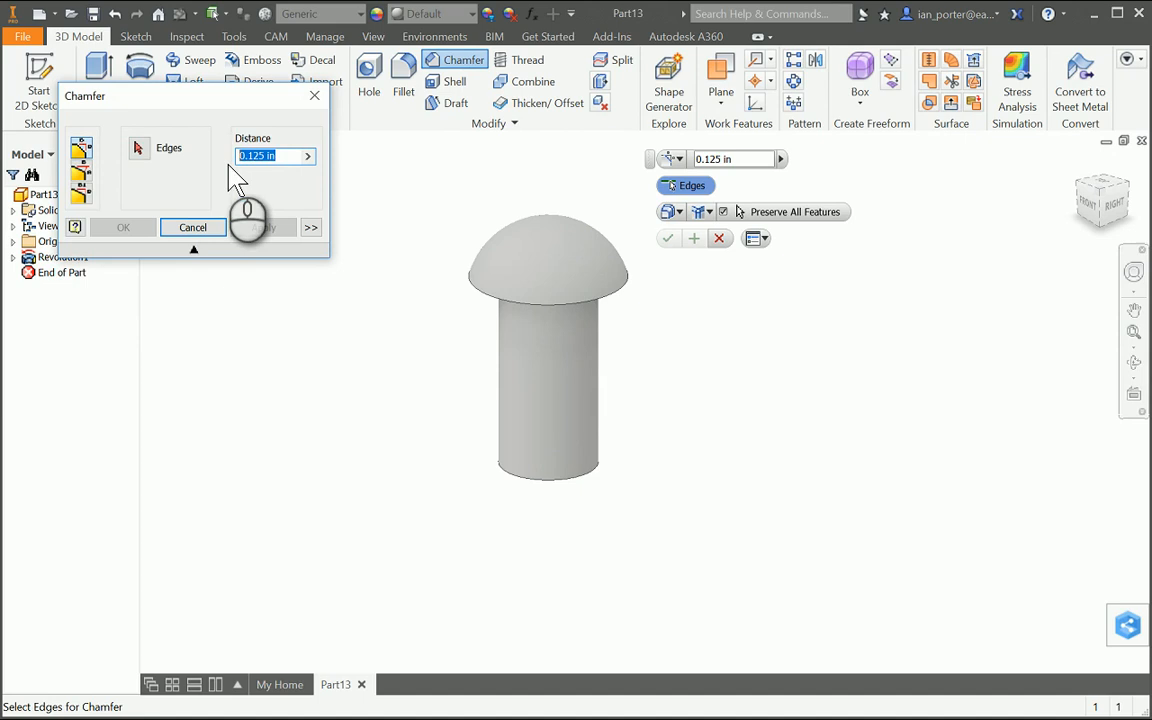
text(.01)
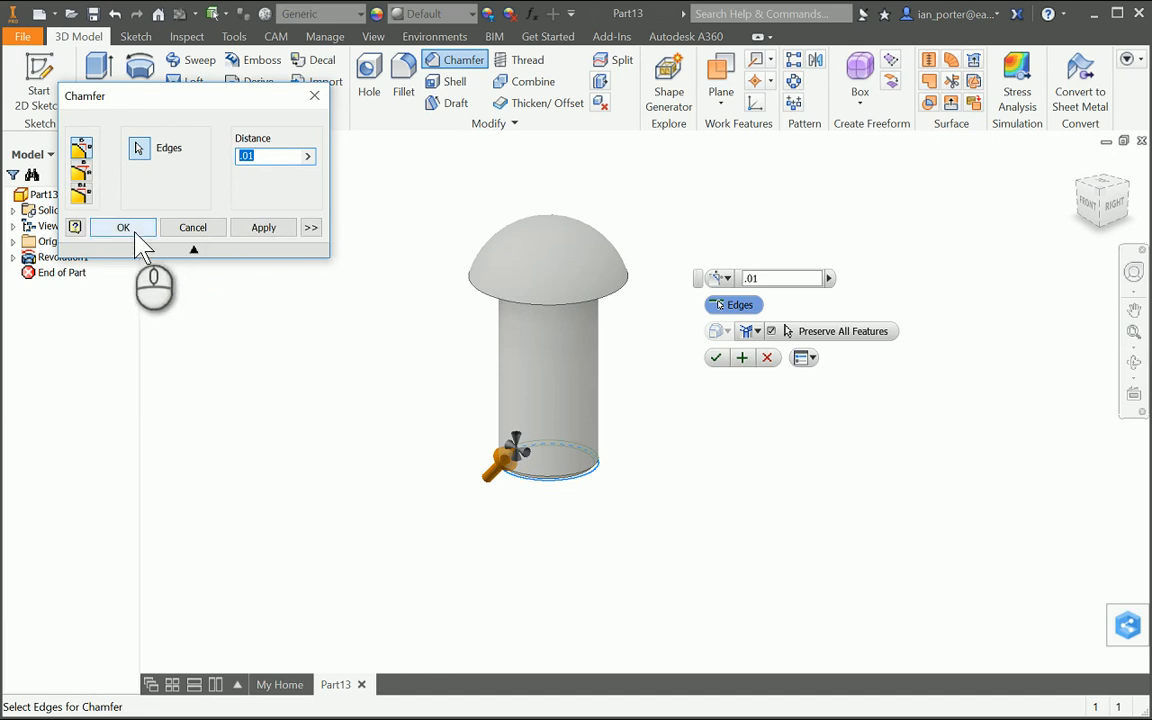
click(123, 227)
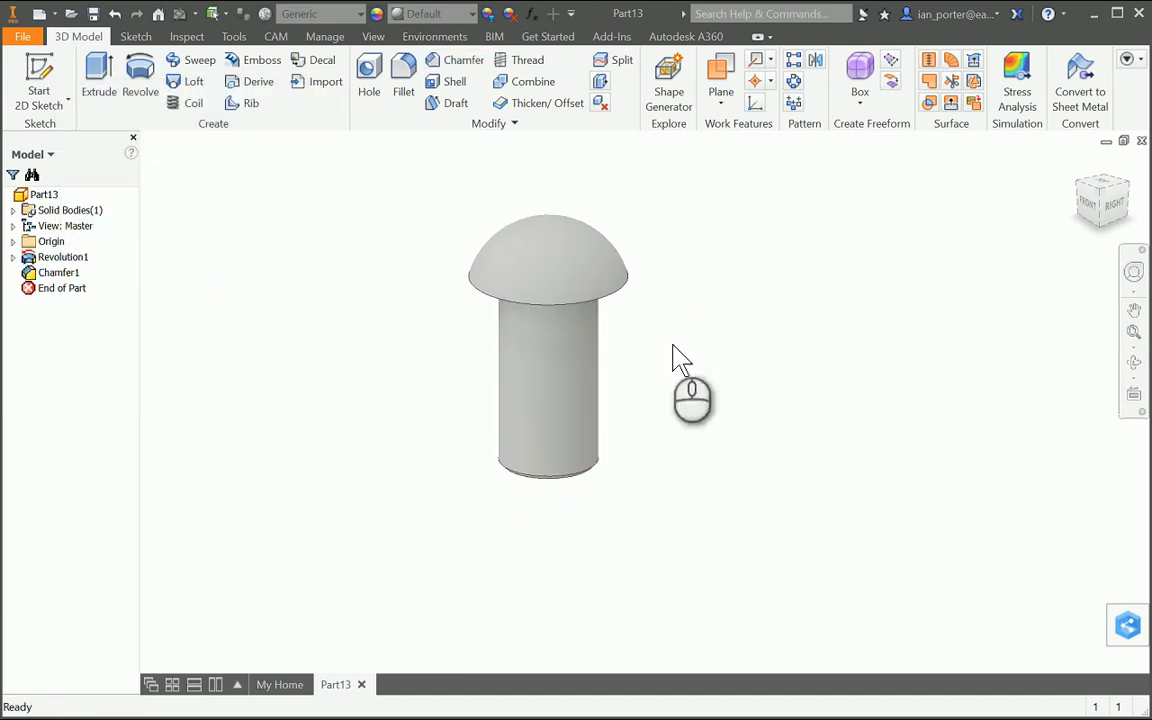
mouse_move(810, 315)
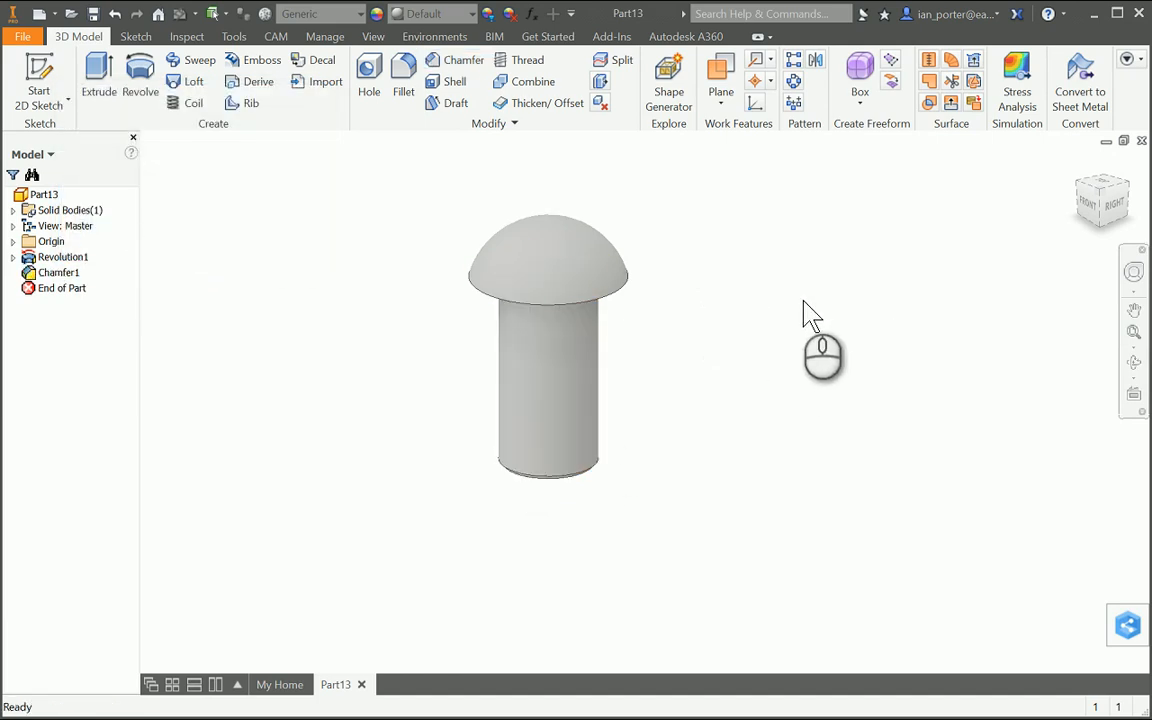